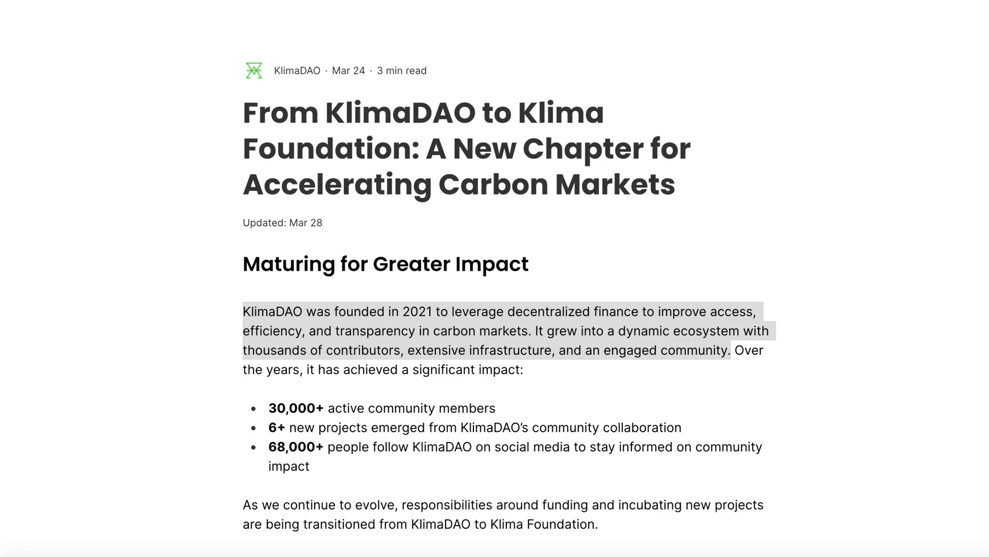
# Scroll through the current page, then navigate to klimaprotocol.com to load the Klima Protocol homepage.
pyautogui.scroll(-3)
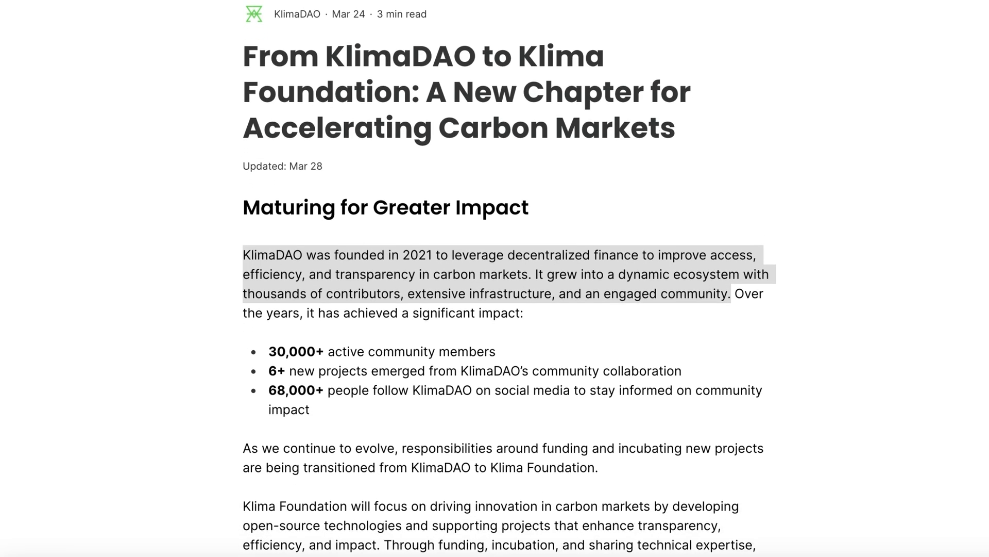
pyautogui.scroll(-3)
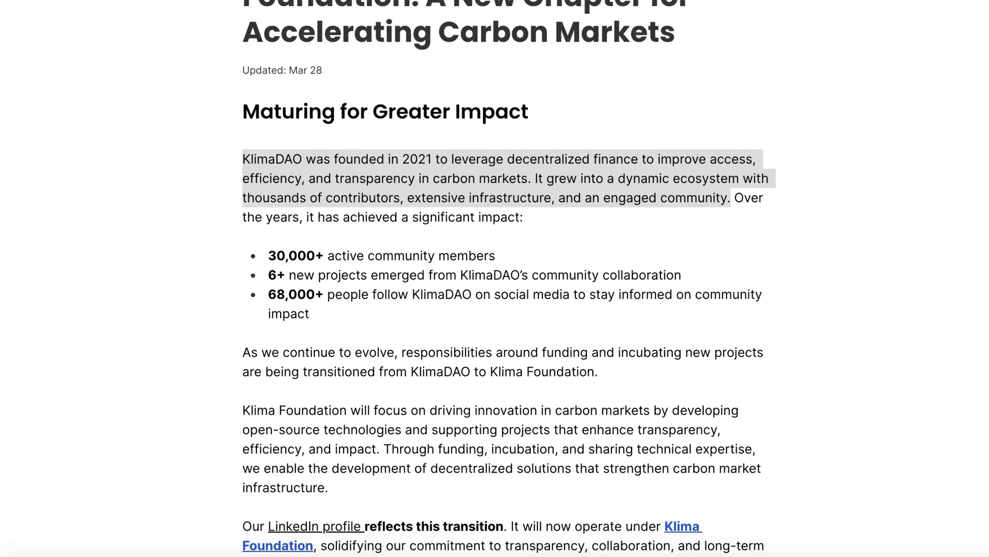
pyautogui.scroll(-3)
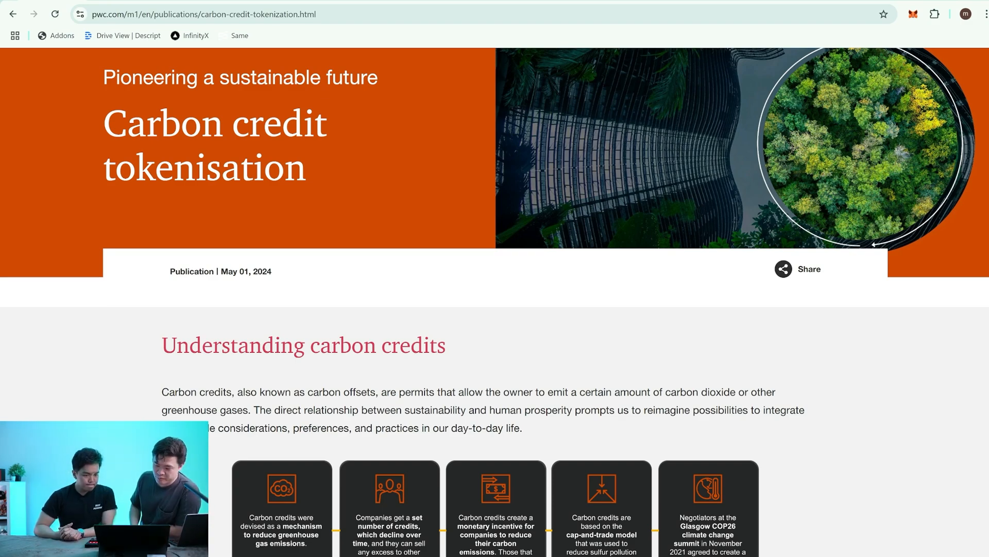
pyautogui.scroll(-3)
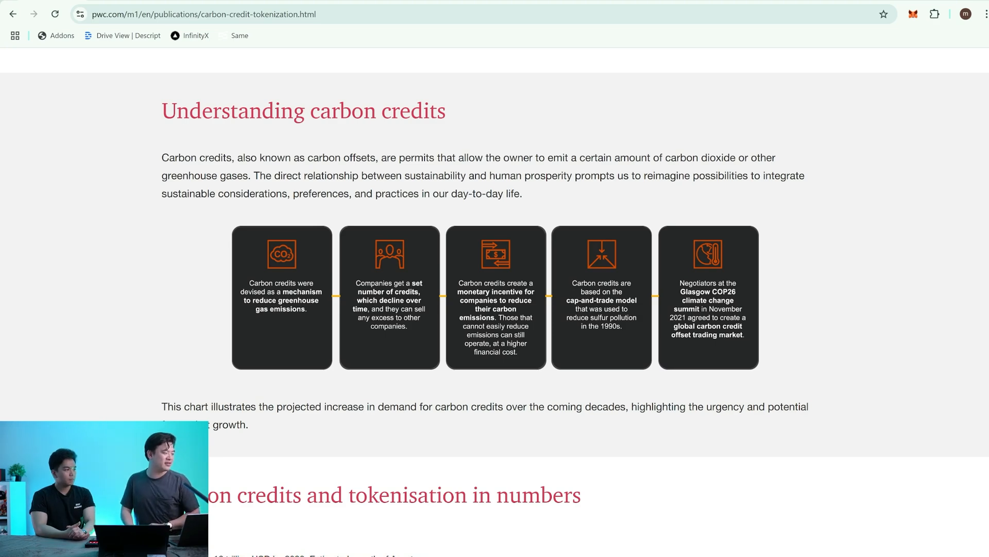
pyautogui.scroll(-3)
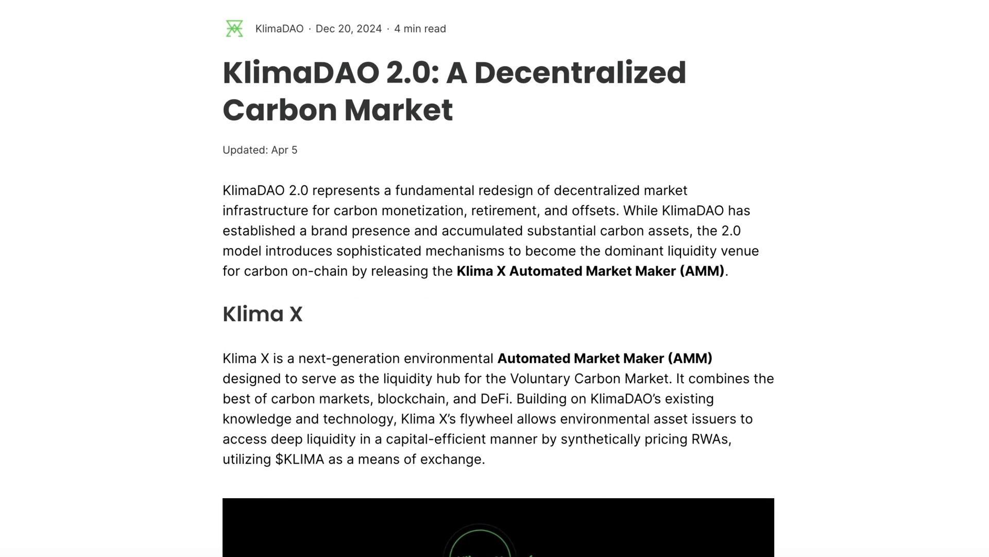
pyautogui.scroll(-3)
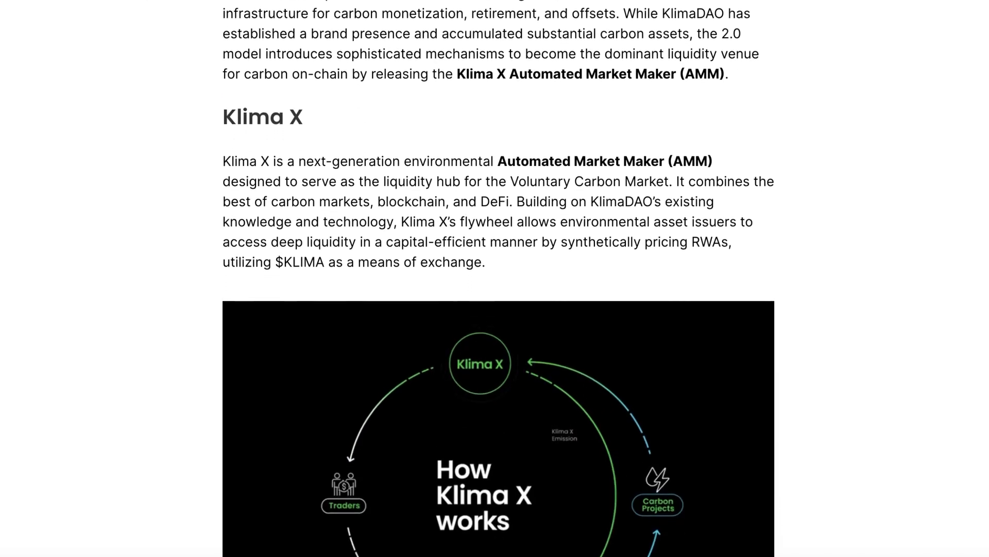
pyautogui.scroll(-3)
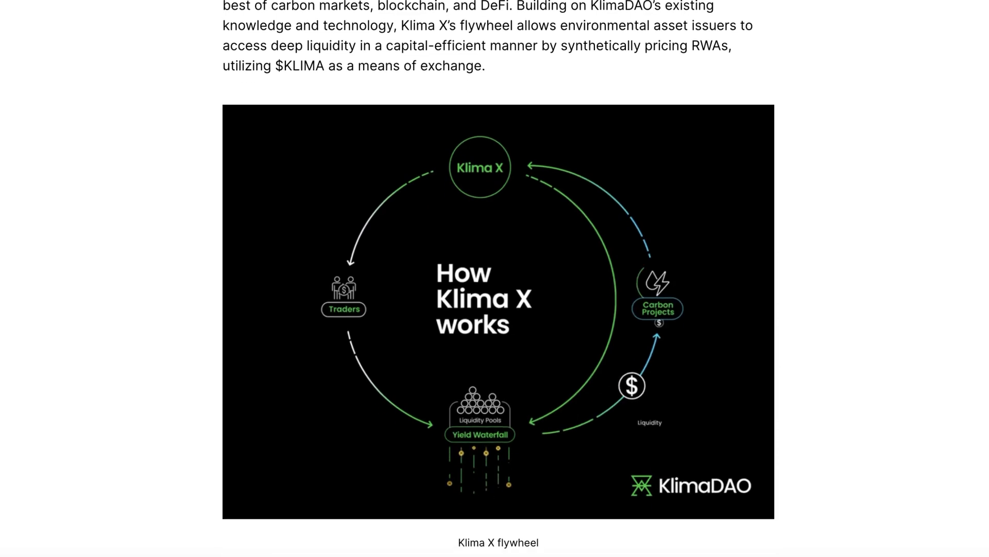
pyautogui.scroll(-3)
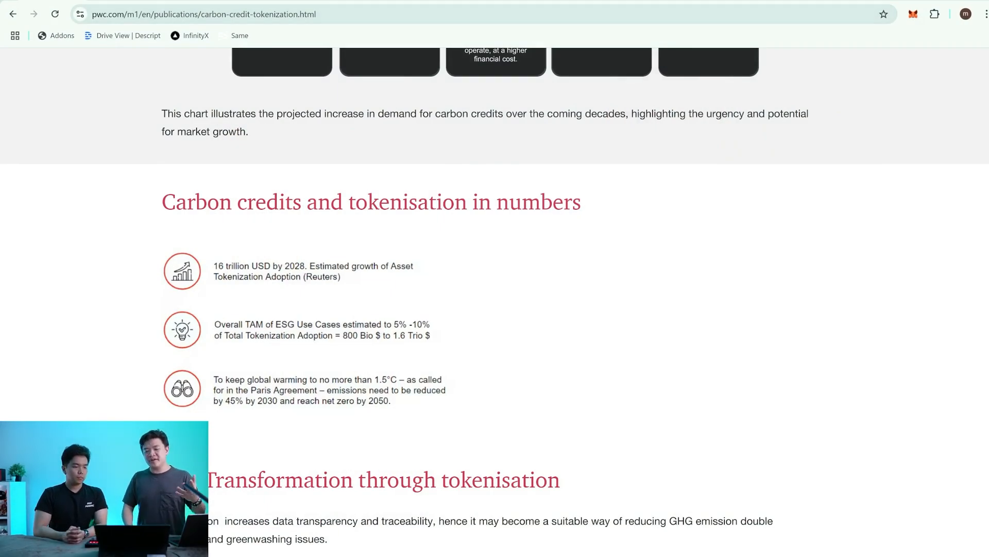
pyautogui.write('klimaprotocol.com')
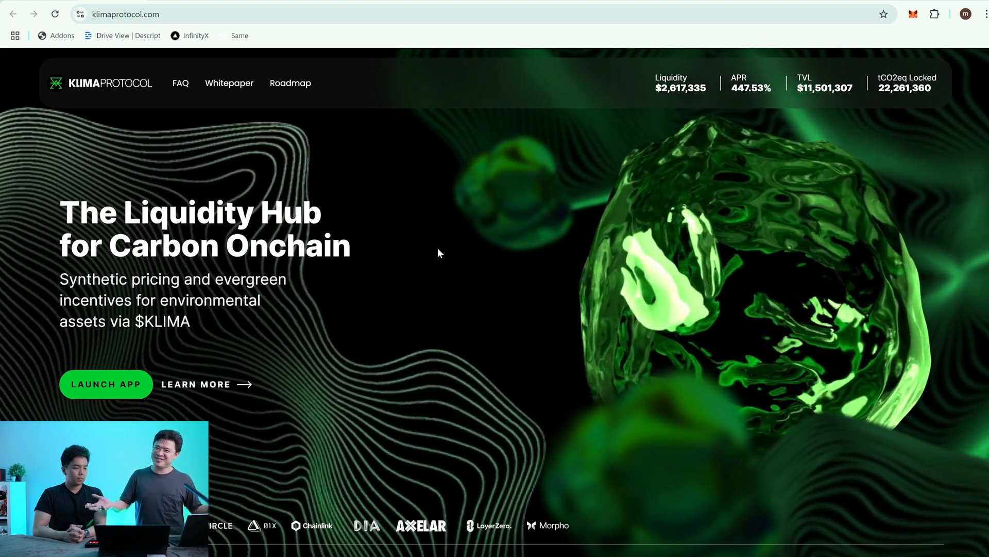
pyautogui.moveTo(639, 78)
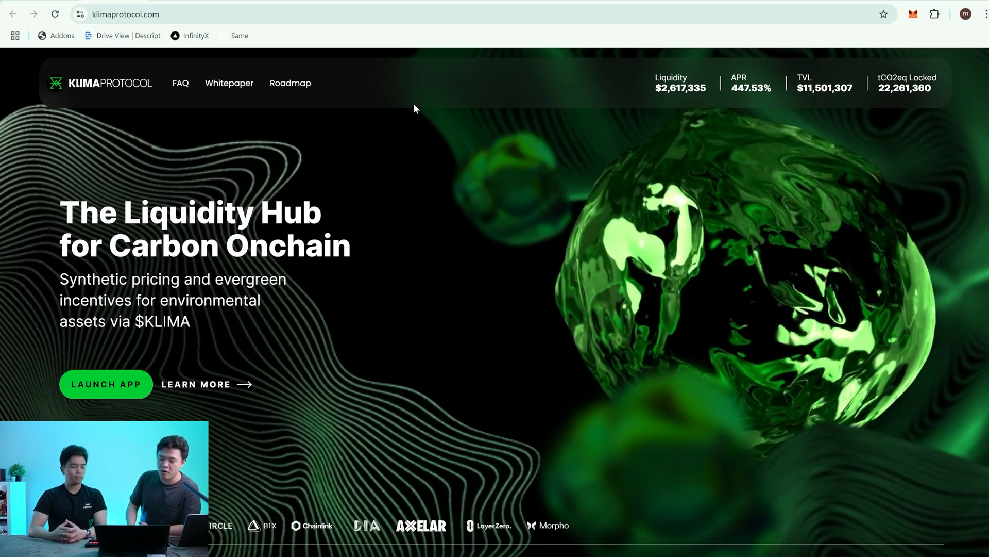
pyautogui.moveTo(406, 105)
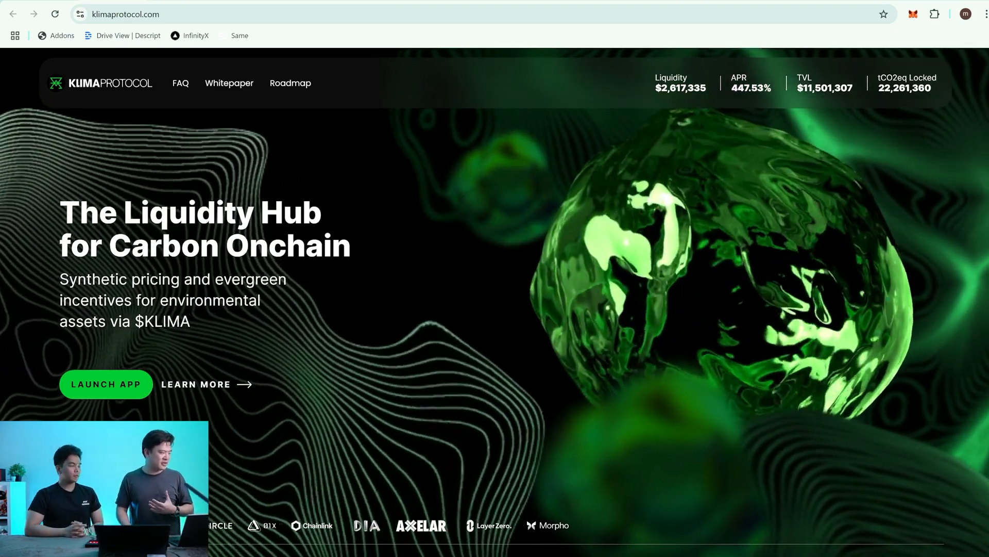
pyautogui.scroll(-3)
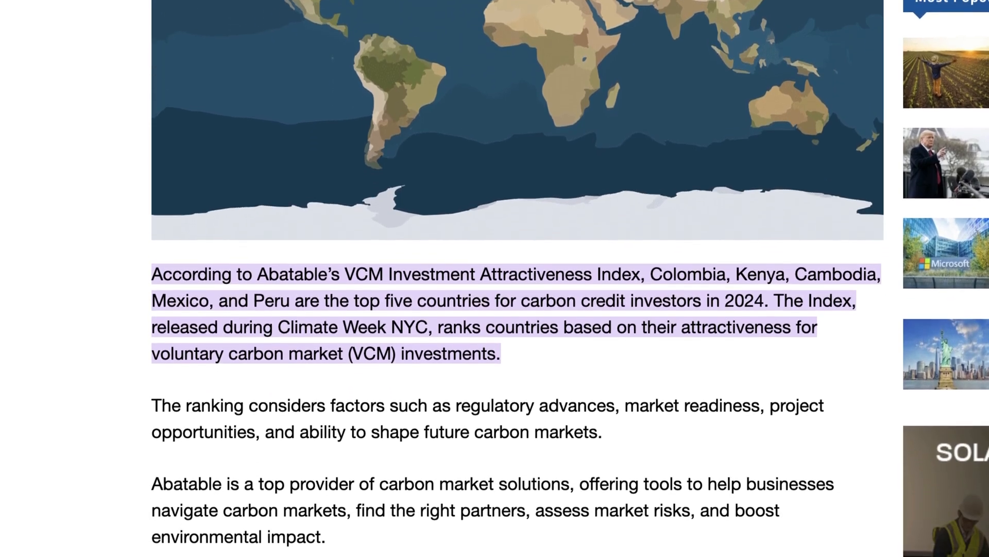
pyautogui.scroll(-3)
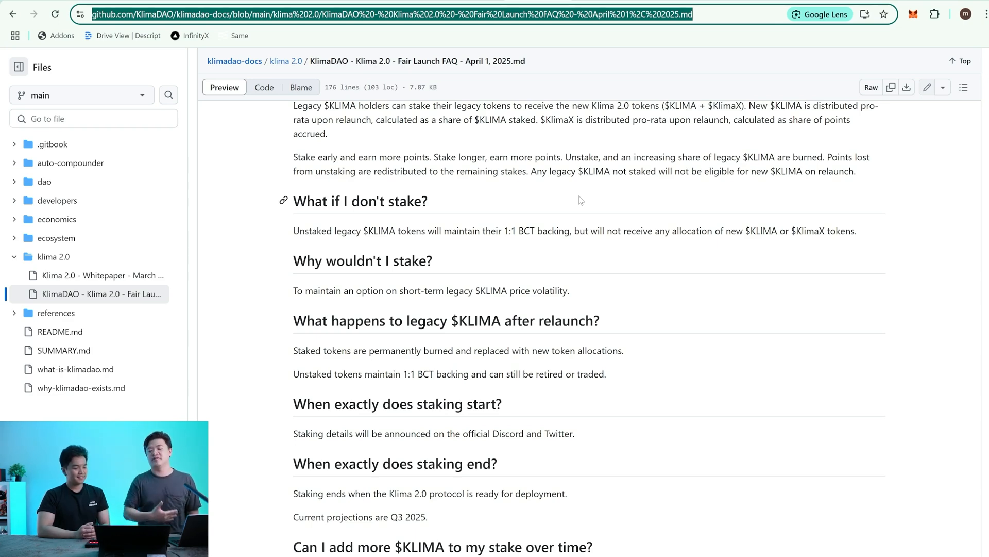
# Scroll to the Burn Calculation formulas and highlight the Maximum Total Burn line capped at 100%.
pyautogui.scroll(-3)
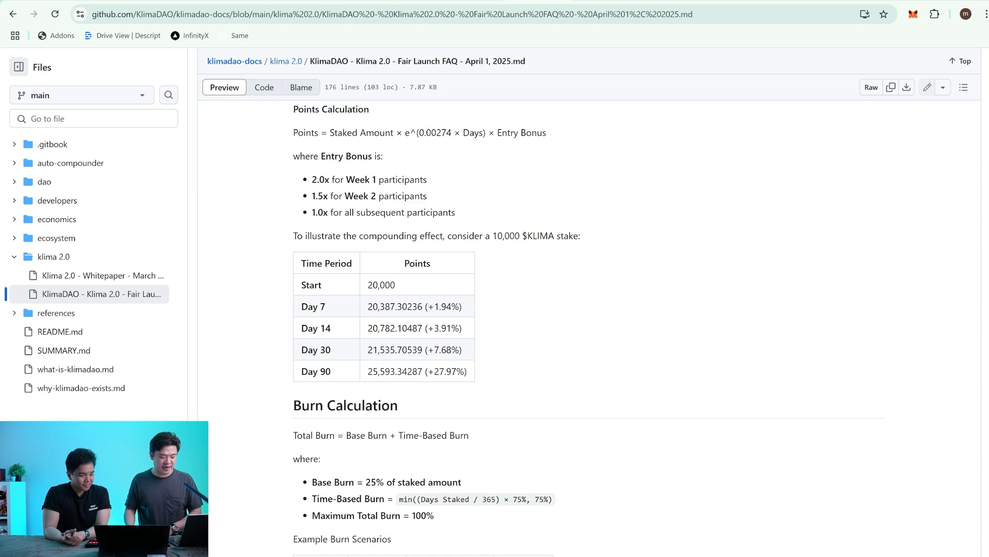
pyautogui.moveTo(508, 499); pyautogui.dragTo(434, 515)
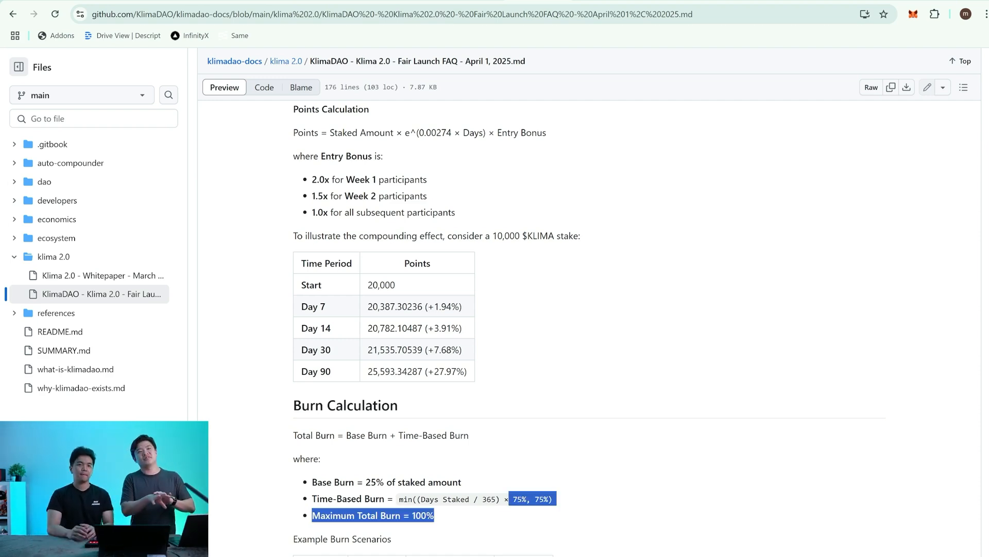
pyautogui.moveTo(705, 345)
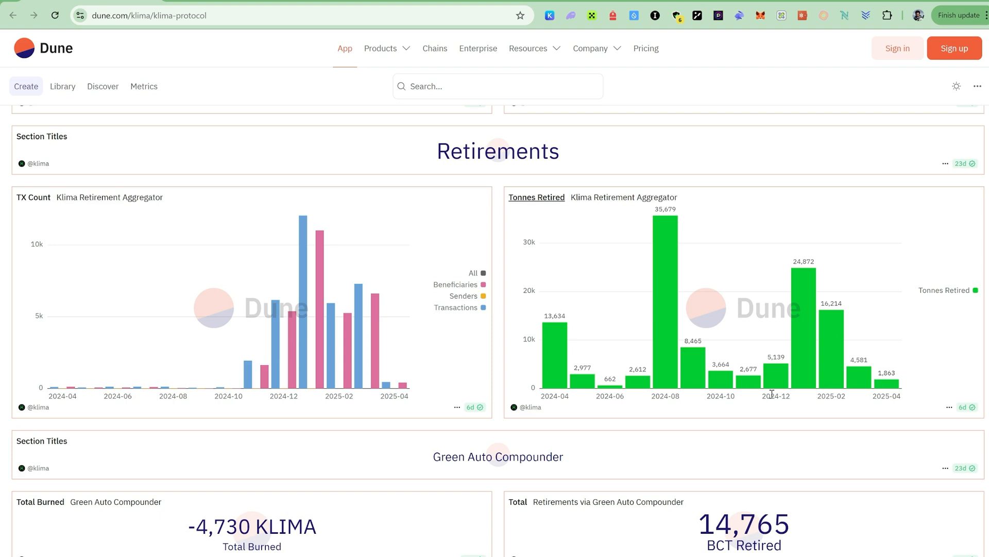
# Scroll the Dune dashboard to the Retirements charts showing 3,664 tonnes retired in 2024-10.
pyautogui.scroll(-3)
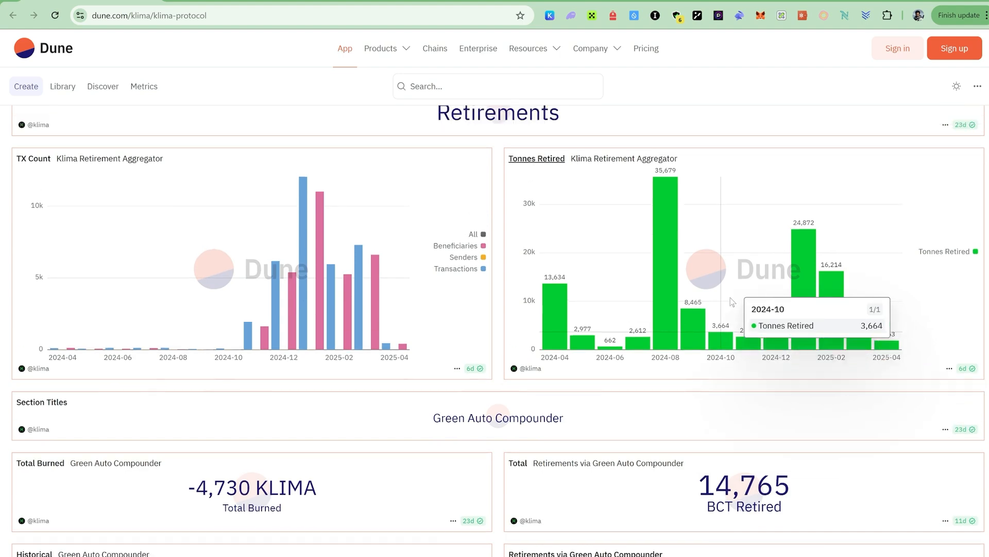
pyautogui.scroll(-3)
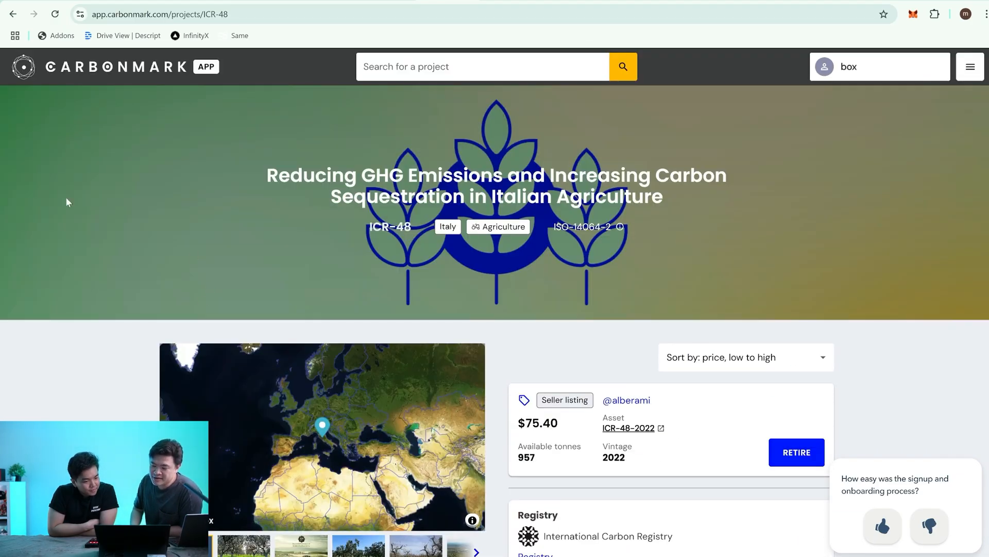
# Scroll the ICR-48 project page to its $75.40 seller listing, then go back to the projects marketplace.
pyautogui.scroll(-3)
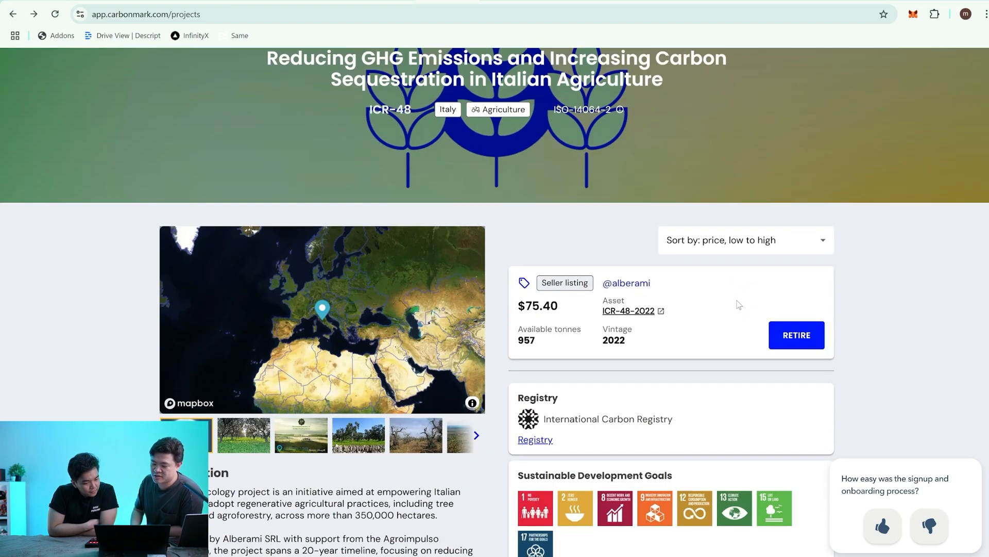
pyautogui.click(13, 13)
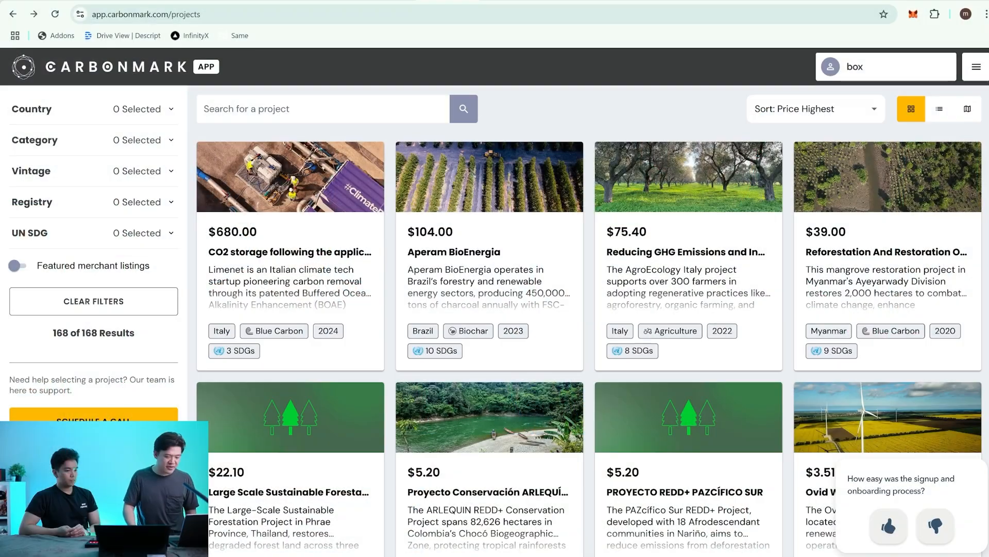
# Scroll through the 168 project cards sorted by highest price down to the $0.43 listings.
pyautogui.scroll(-3)
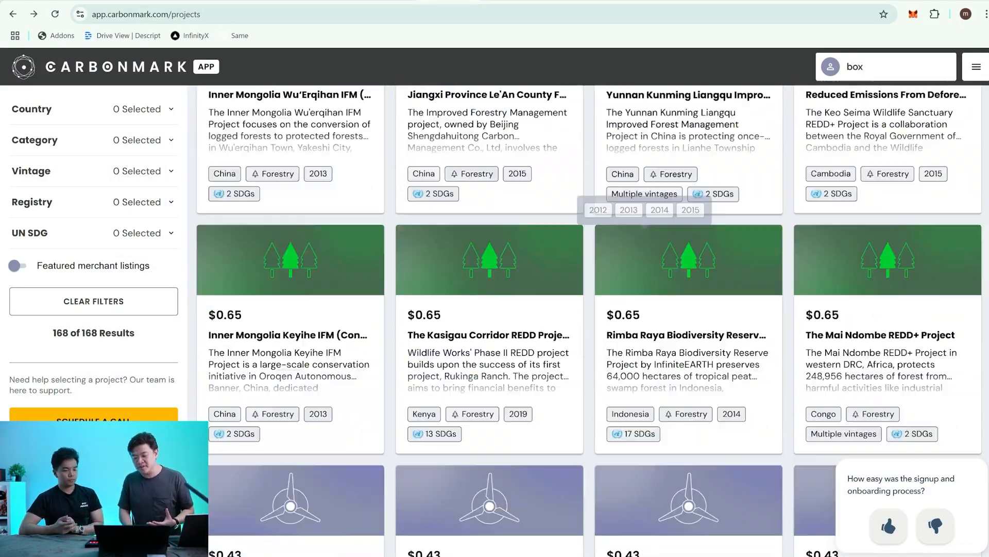
pyautogui.scroll(-3)
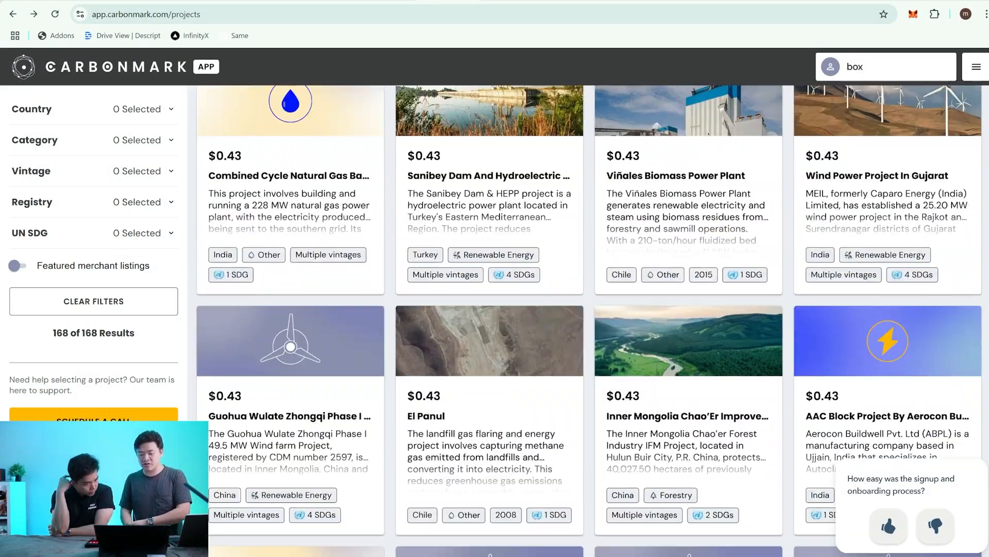
pyautogui.scroll(-3)
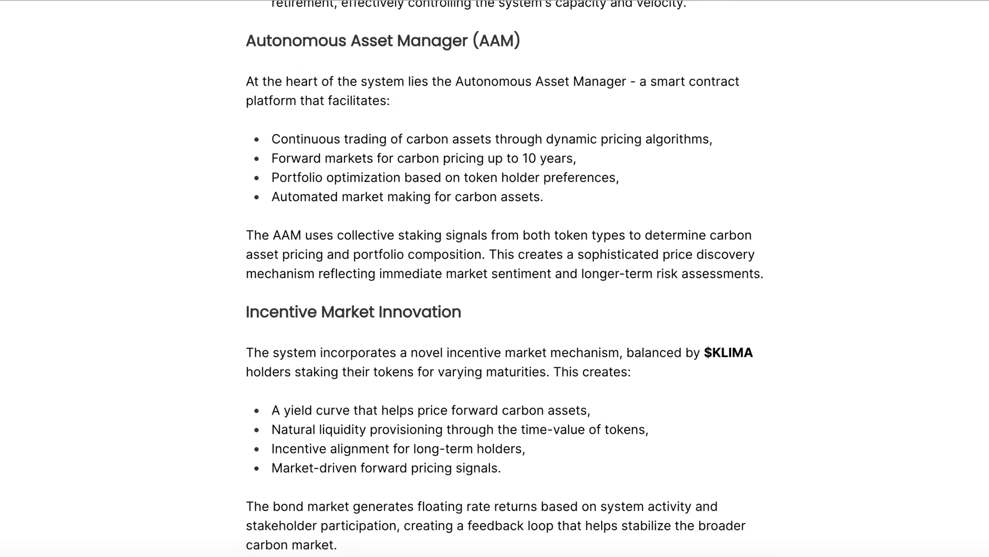
# Scroll the Klima 2.0 whitepaper past Incentive Market Innovation to the Carbon Standardization section.
pyautogui.scroll(-3)
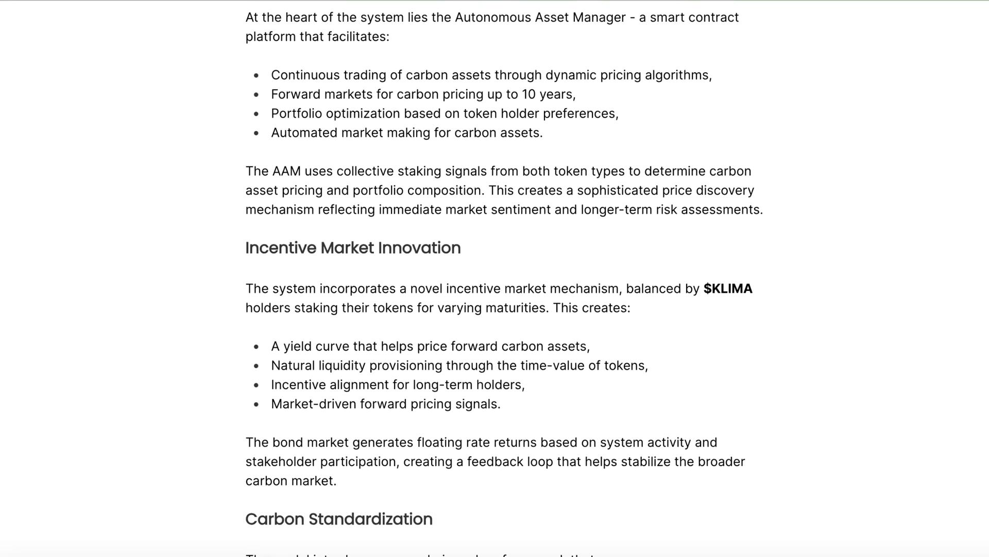
pyautogui.scroll(-3)
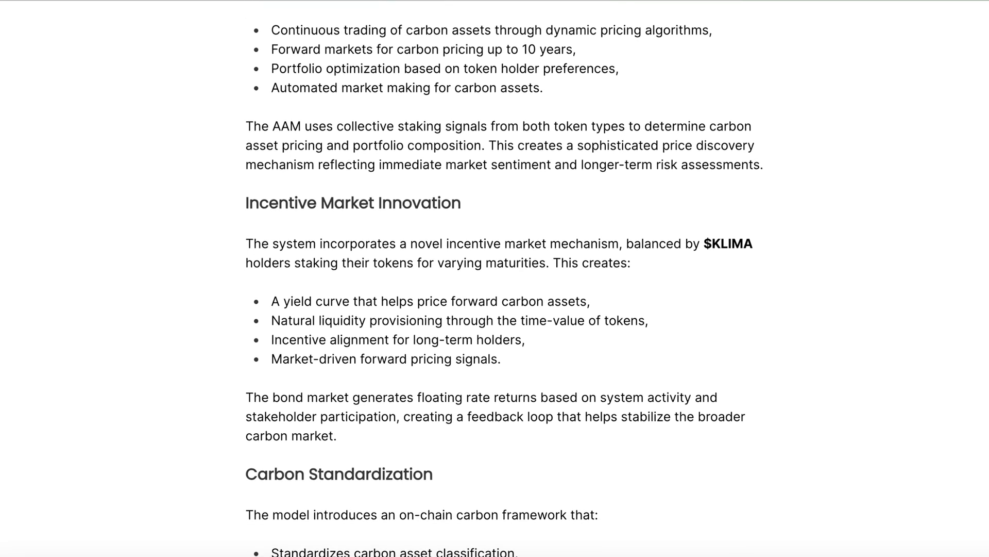
pyautogui.scroll(-3)
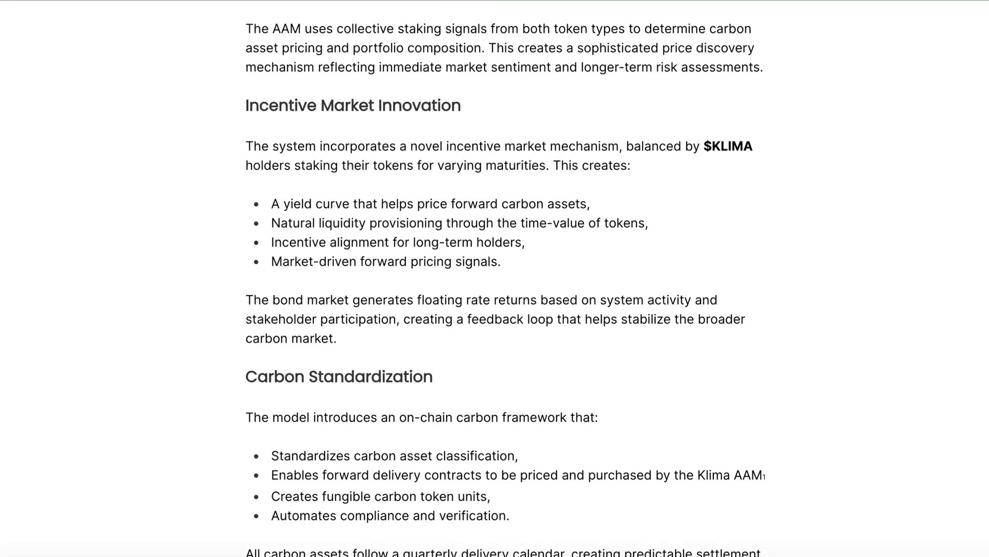
pyautogui.scroll(-3)
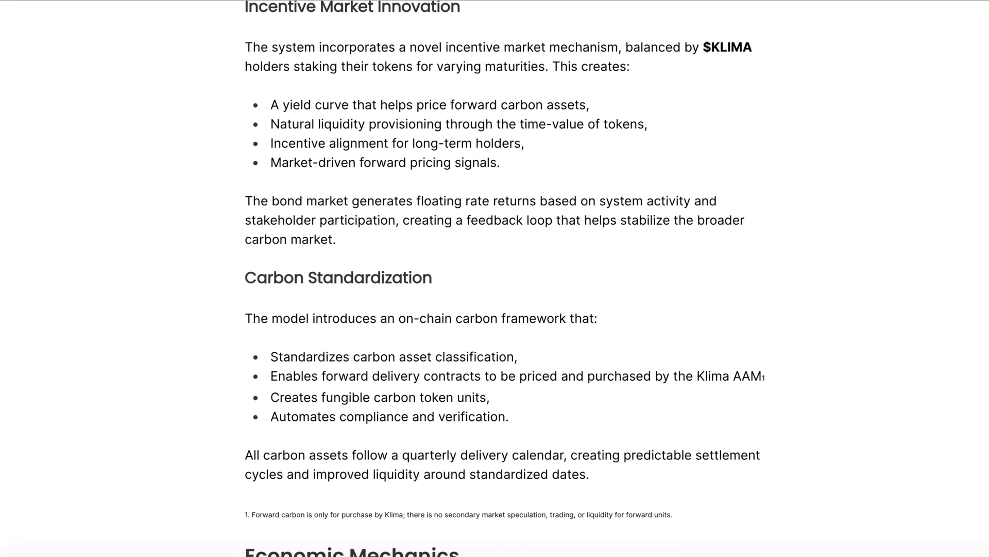
pyautogui.scroll(-3)
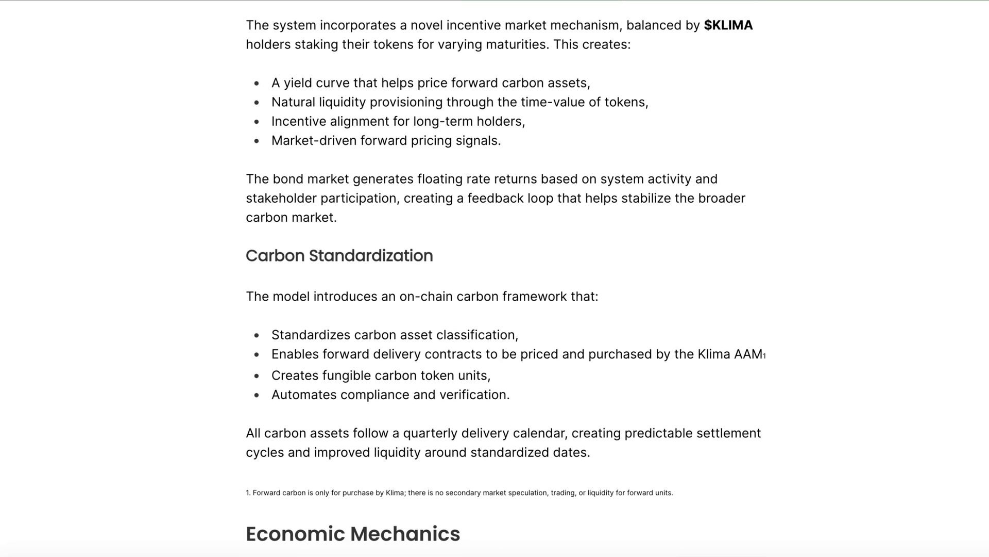